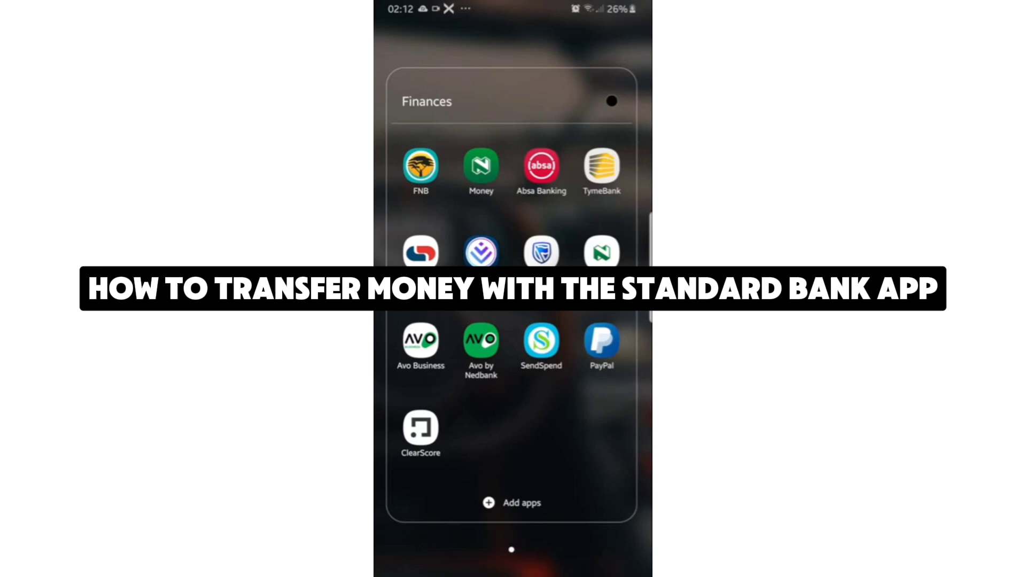
Launch the Standard Bank app from the Finances folder on the home screen.
{"action": "left_click", "coordinate": [540, 252]}
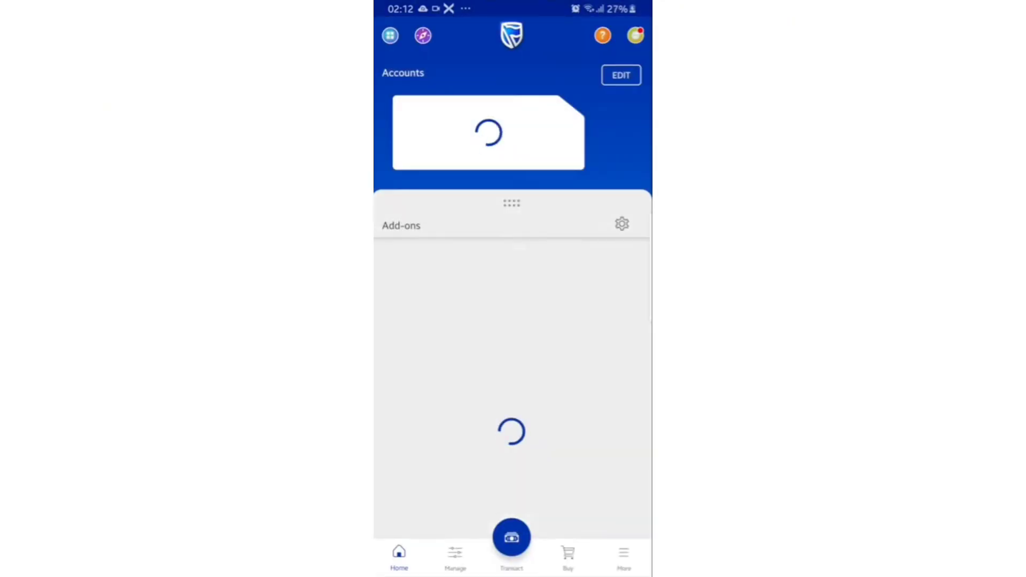
Start the Send Instant Money flow for a voucher to someone else via Transact.
{"action": "left_click", "coordinate": [511, 538]}
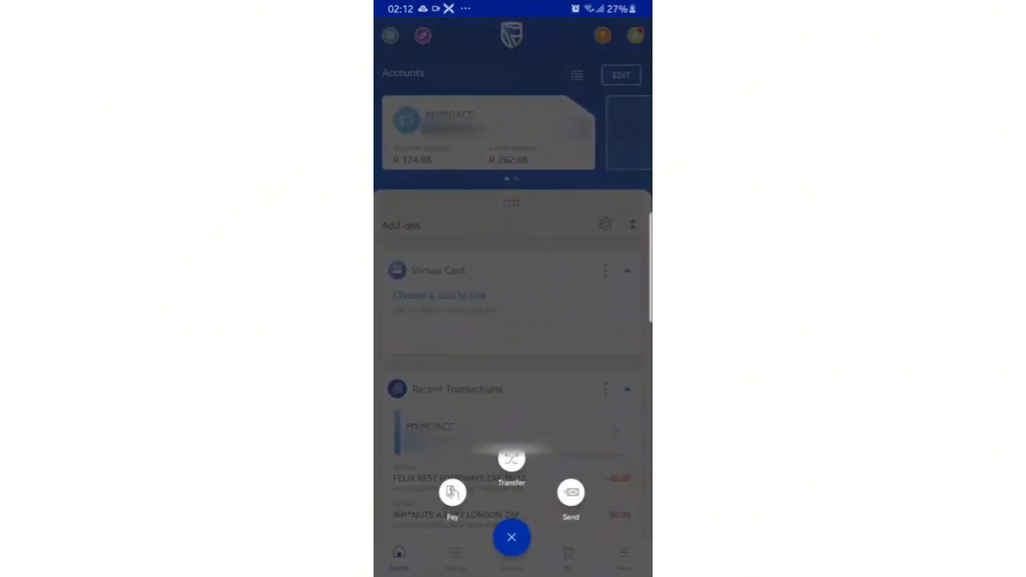
{"action": "left_click", "coordinate": [570, 491]}
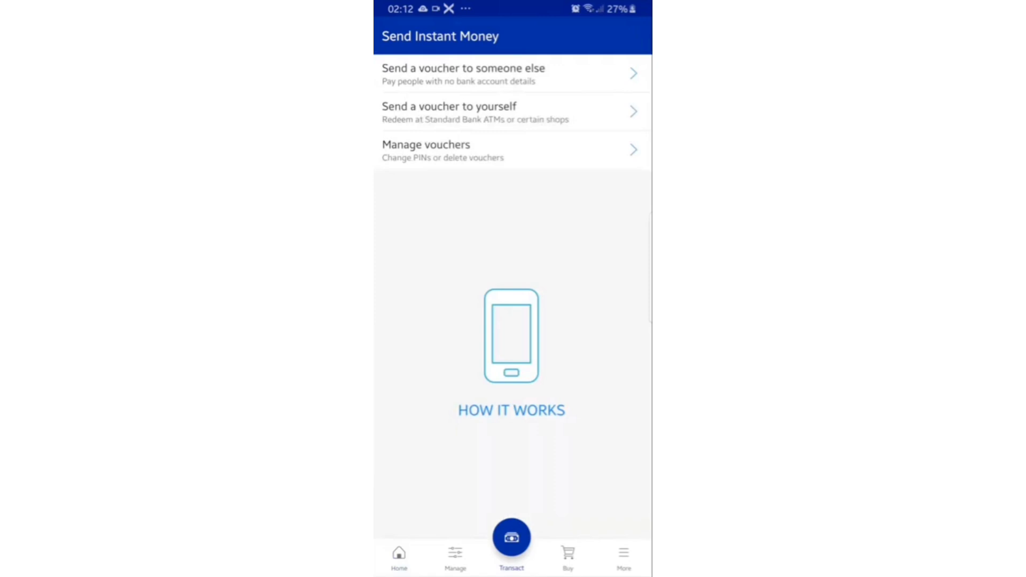
{"action": "left_click", "coordinate": [510, 410]}
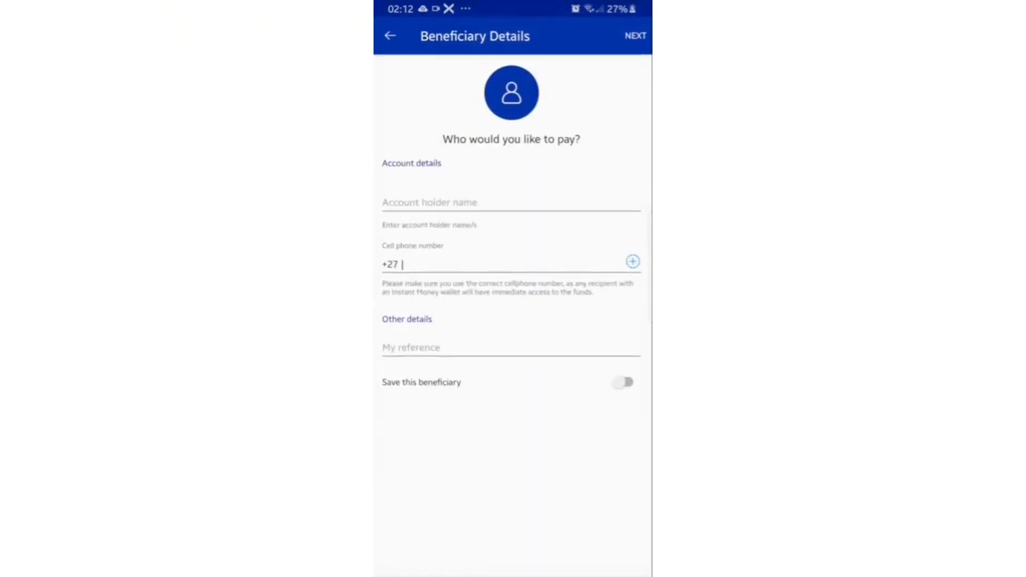
Enter the beneficiary's name and cell number, save the beneficiary with reference 'assist', and continue.
{"action": "left_click", "coordinate": [510, 202]}
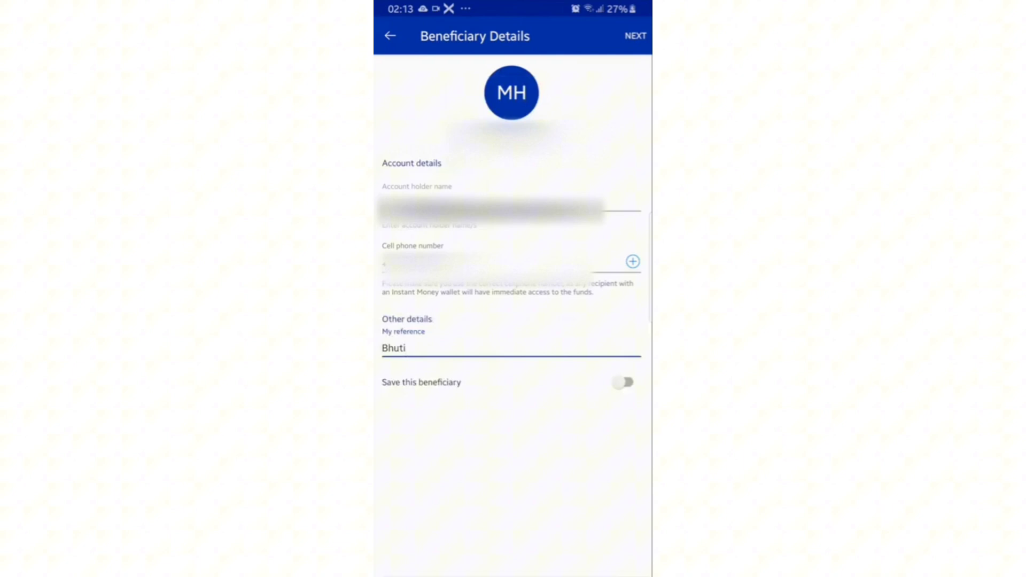
{"action": "left_click", "coordinate": [622, 383]}
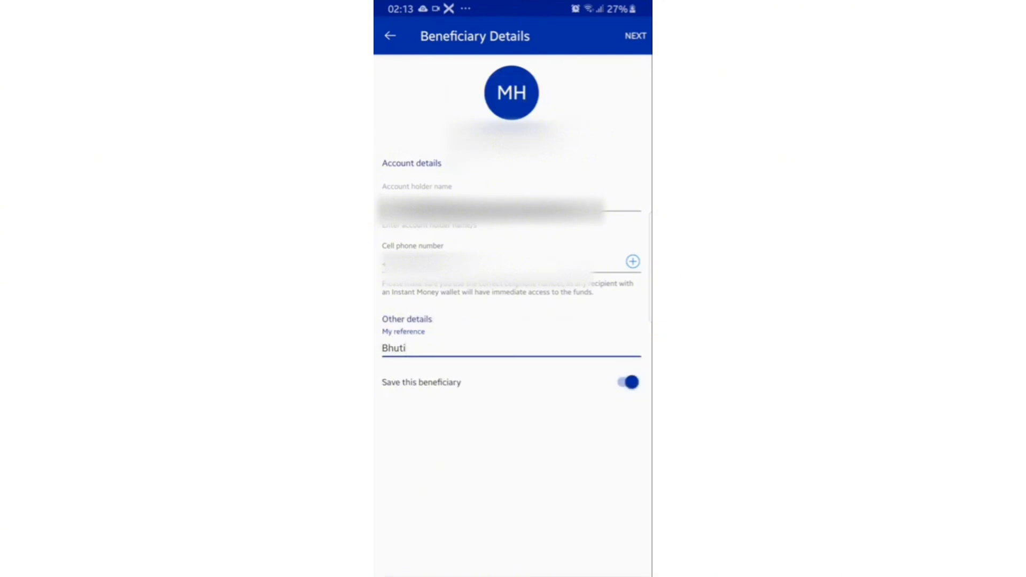
{"action": "type", "text": "assist"}
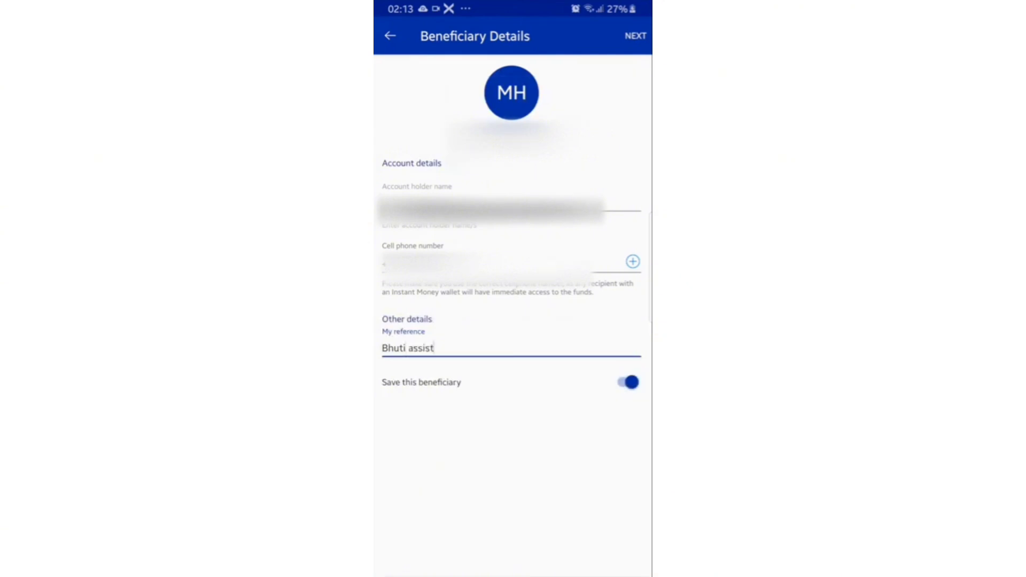
{"action": "left_click", "coordinate": [633, 37]}
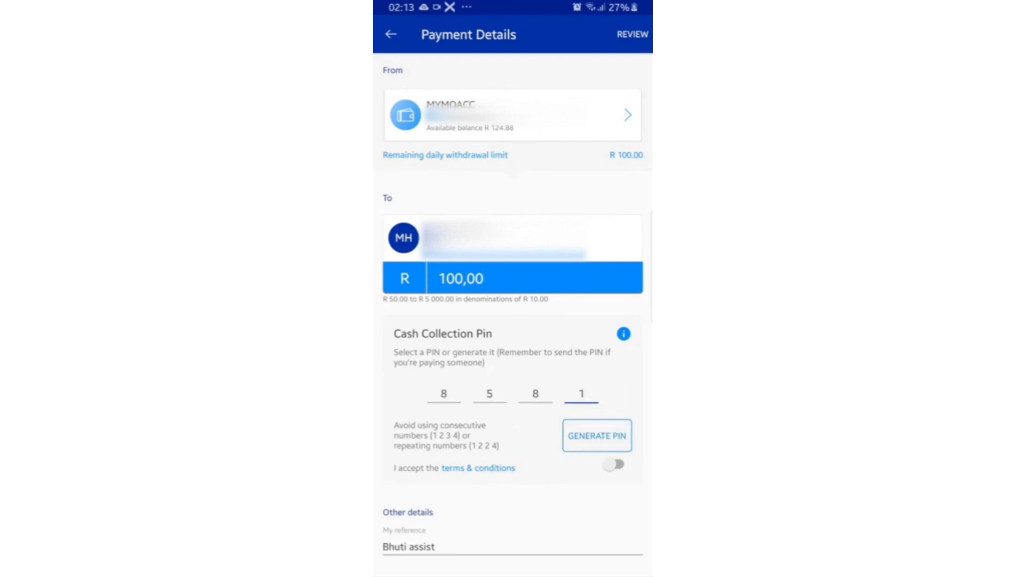
Set the R100 amount and collection PIN, accept the terms, and proceed to Review Details.
{"action": "left_click", "coordinate": [612, 465]}
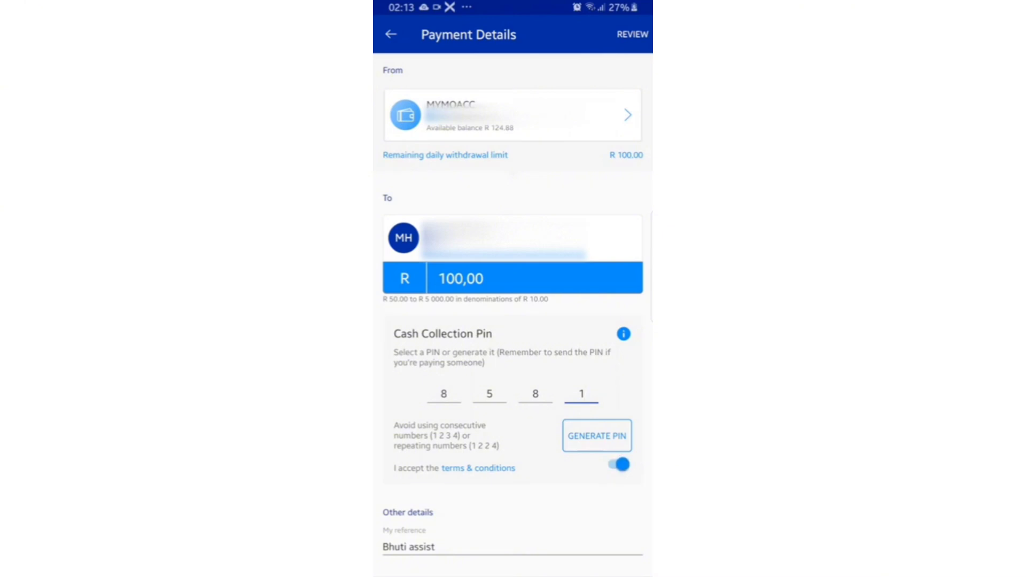
{"action": "left_click", "coordinate": [632, 34]}
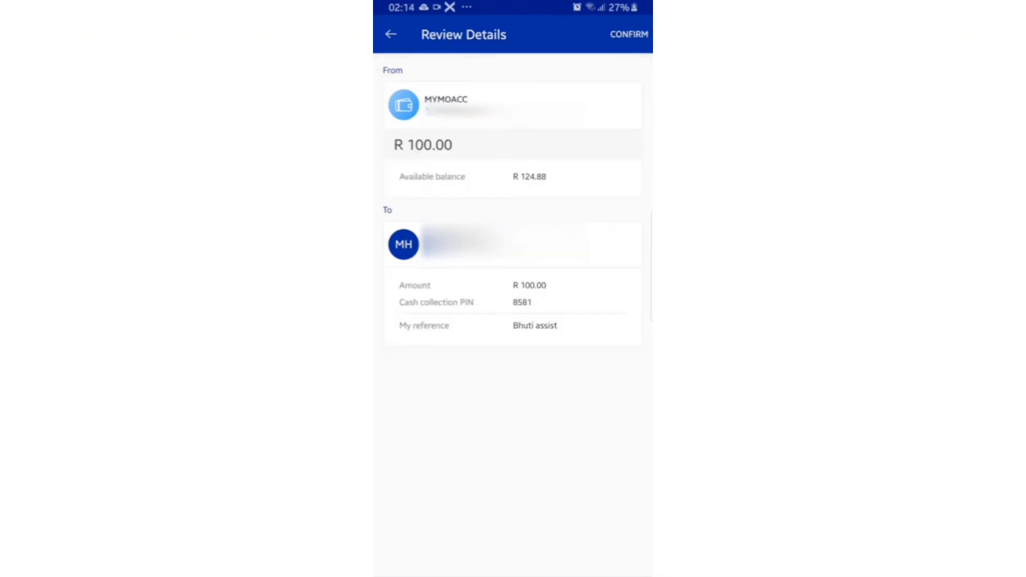
Confirm the R100 voucher so it is created, then finish back to Send Instant Money.
{"action": "left_click", "coordinate": [627, 34]}
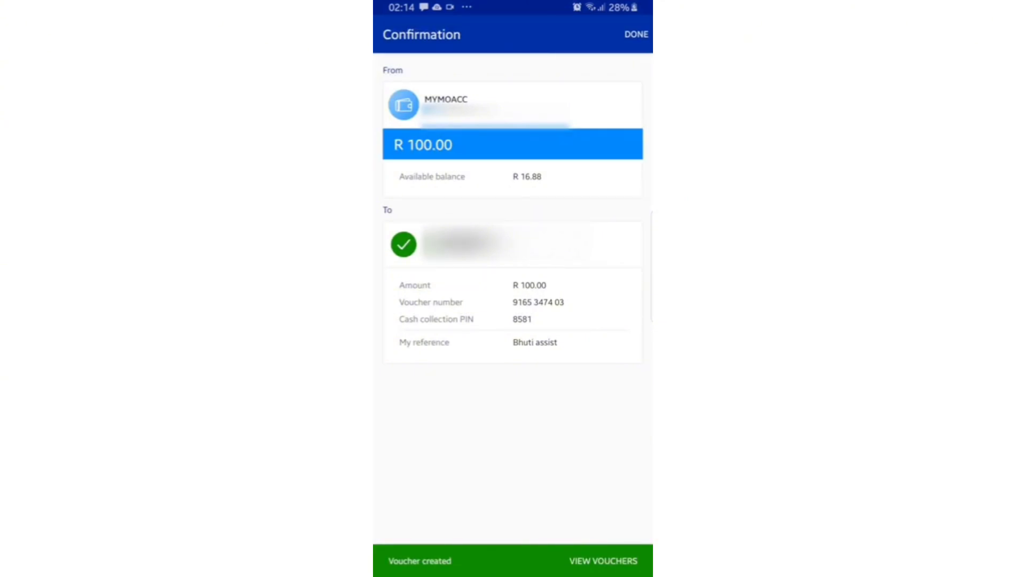
{"action": "left_click", "coordinate": [634, 34]}
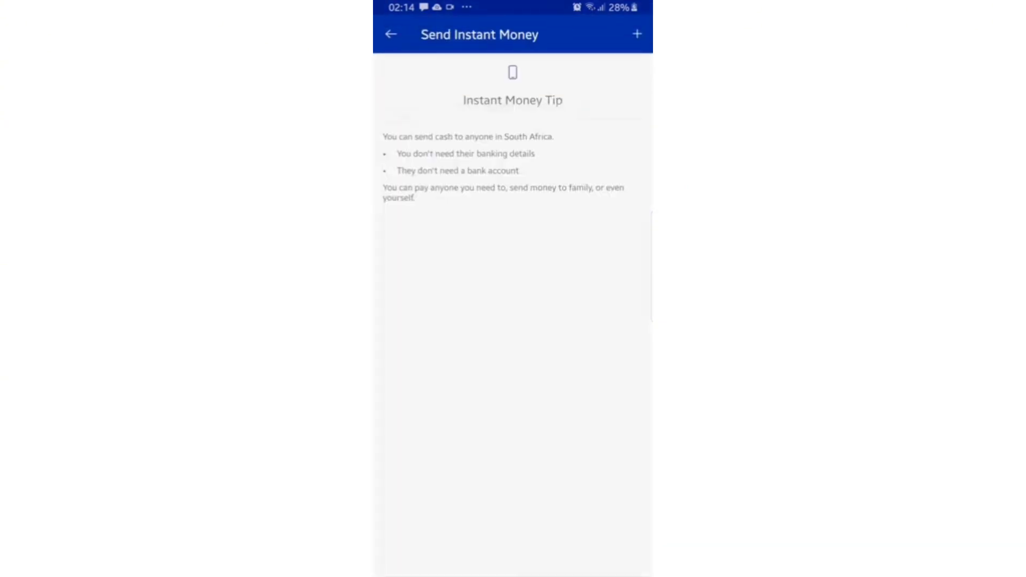